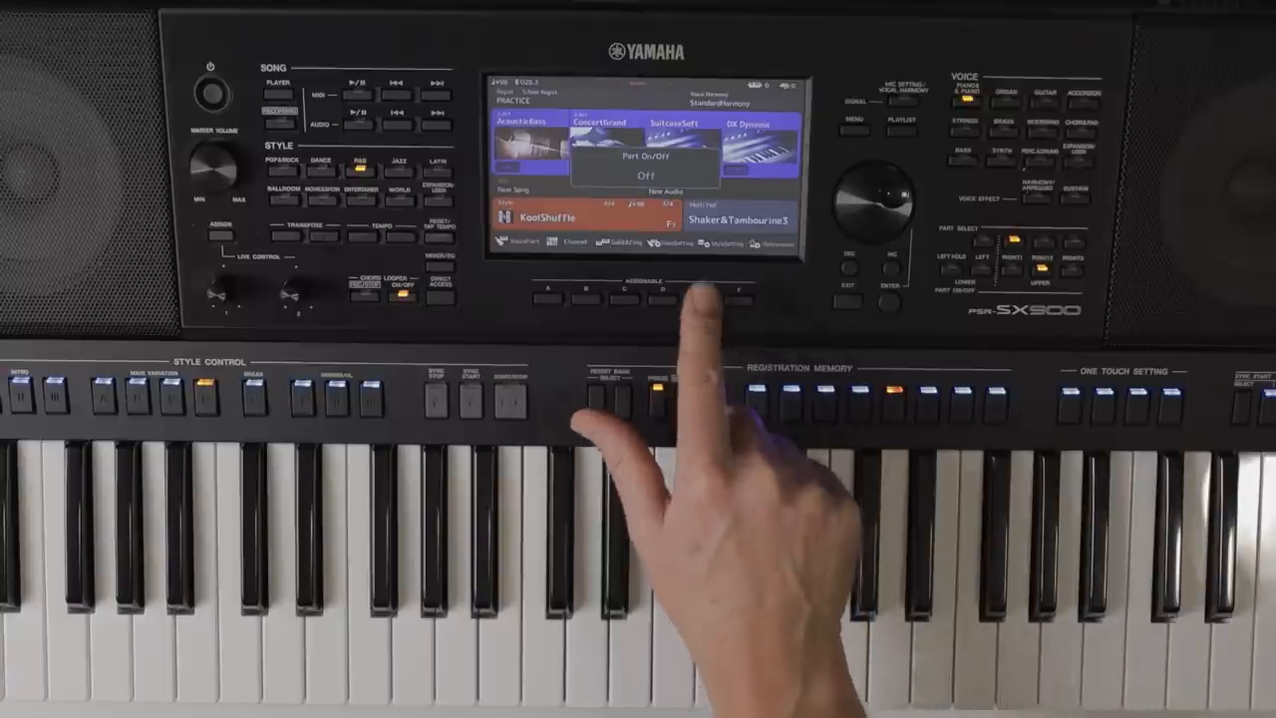
Press the Part On/Off assignable button again so the popup shows the keyboard part On
{"action": "left_click", "coordinate": [646, 175]}
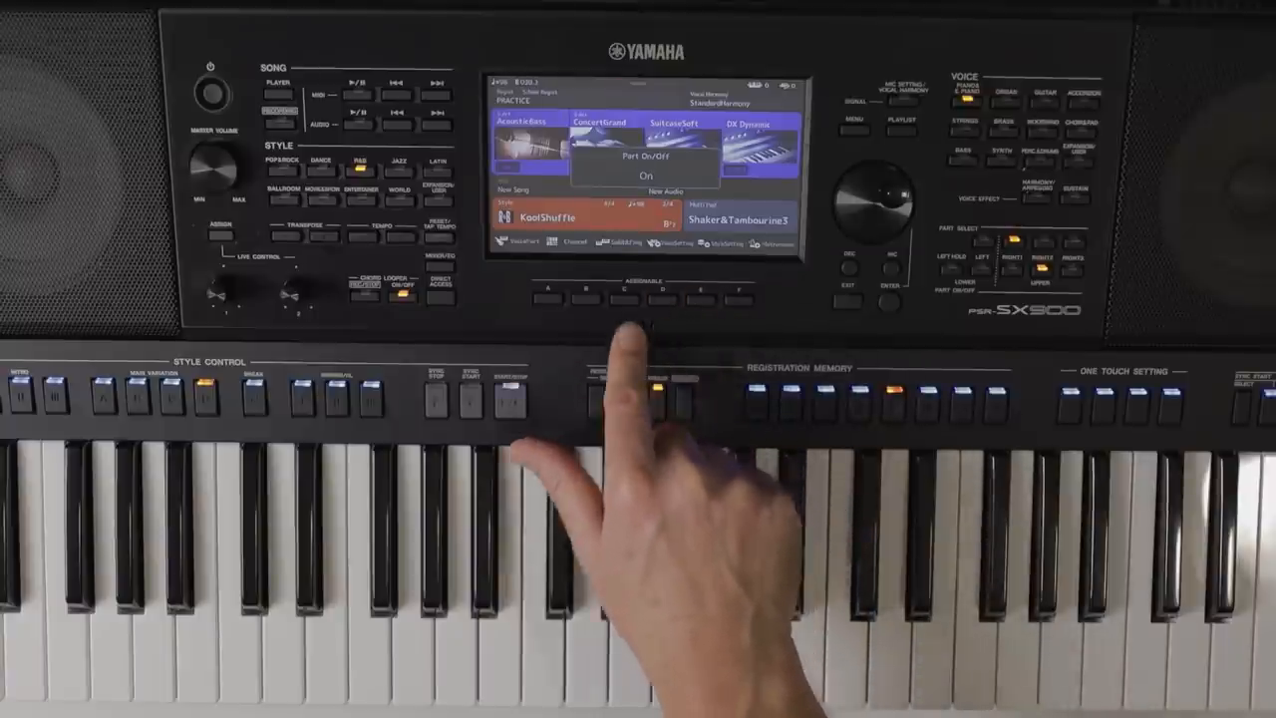